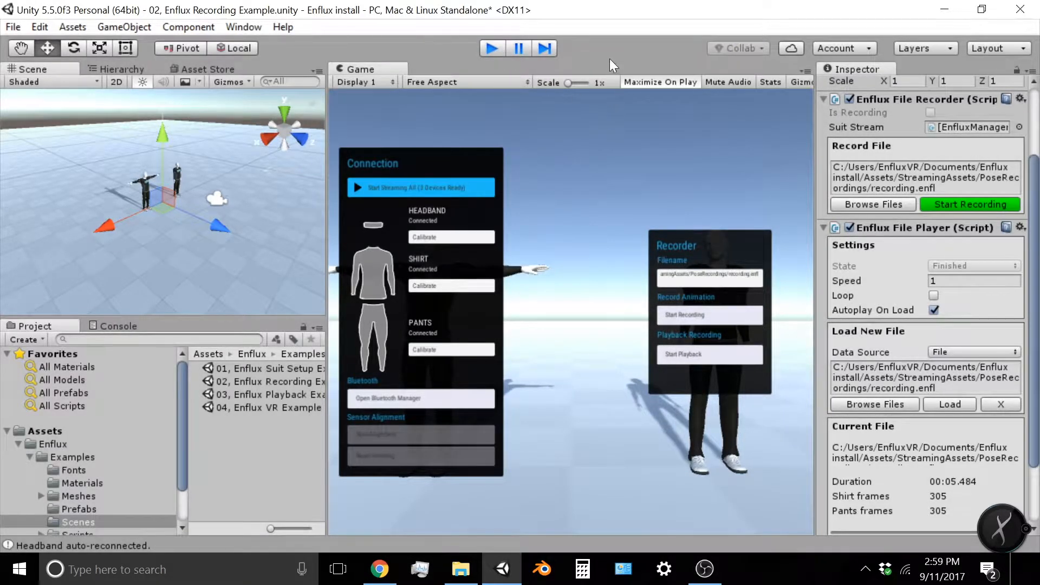
Start the Enflux recording scene in play mode with Maximize On Play.
click(490, 48)
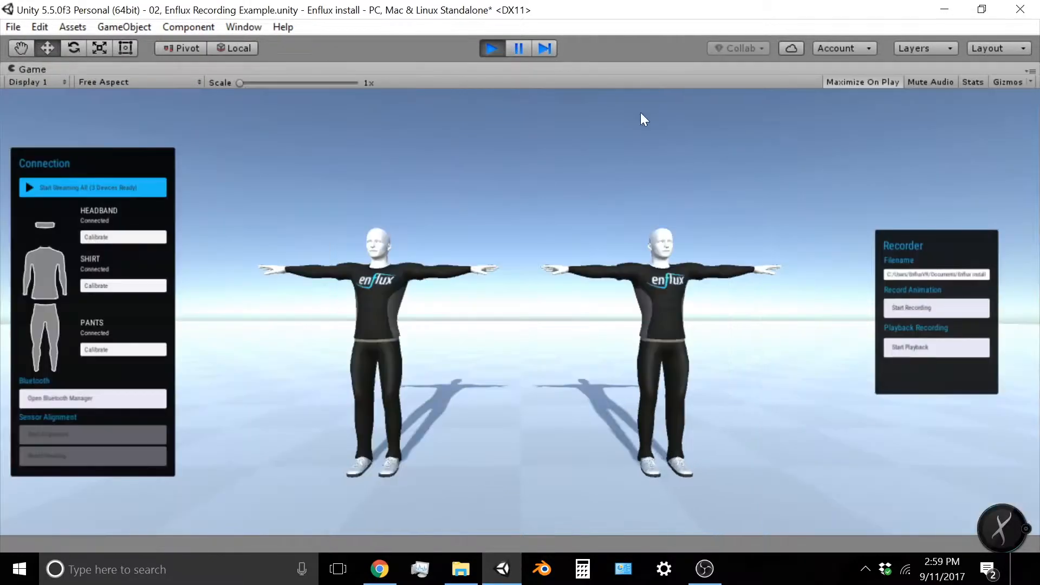
mouse_move(823, 274)
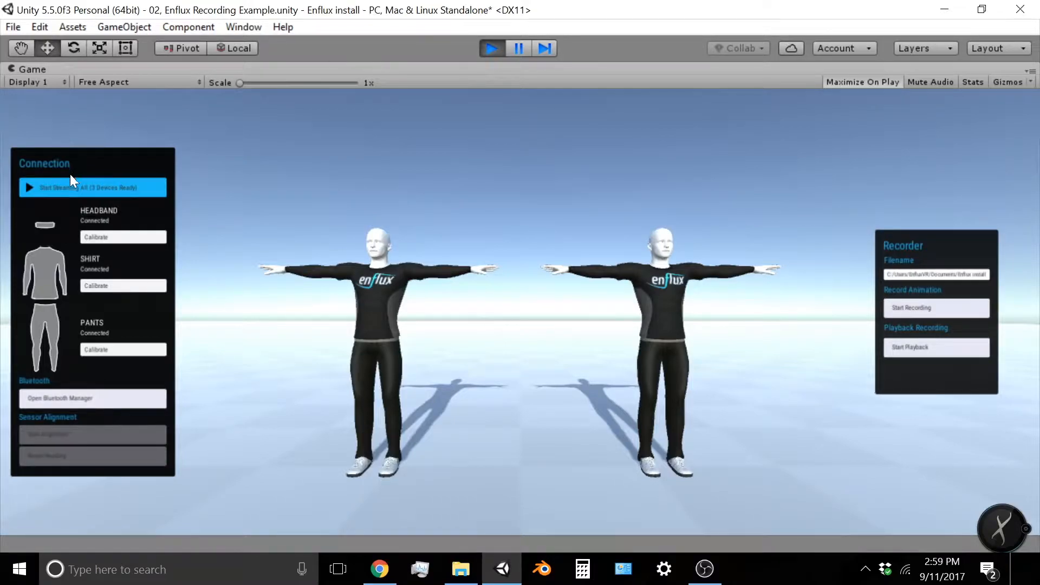
Start streaming from all three suit devices so the left avatar follows the wearer.
click(92, 187)
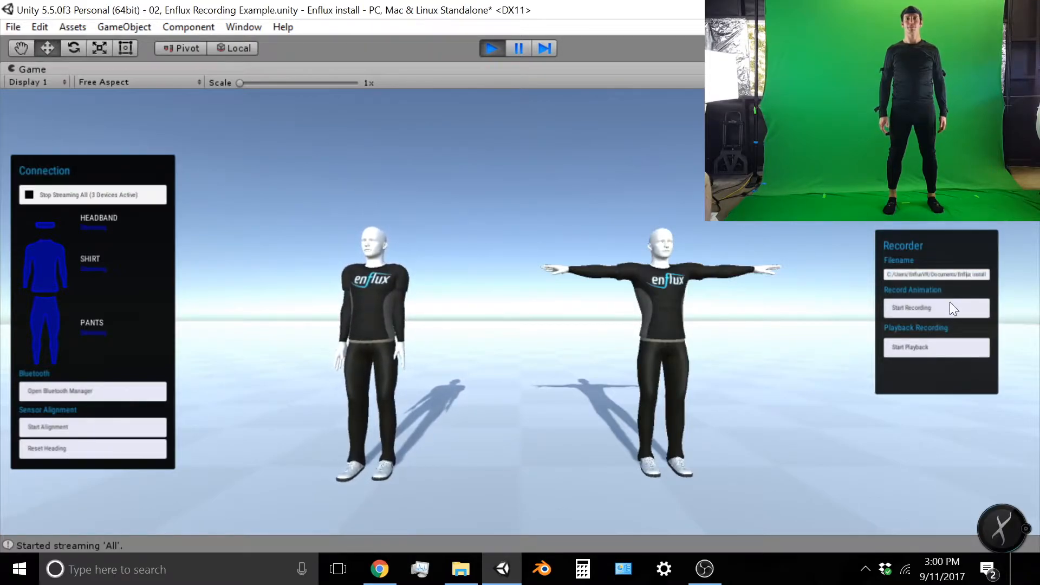
Capture a short test recording with the Recorder panel, starting and stopping it.
click(935, 307)
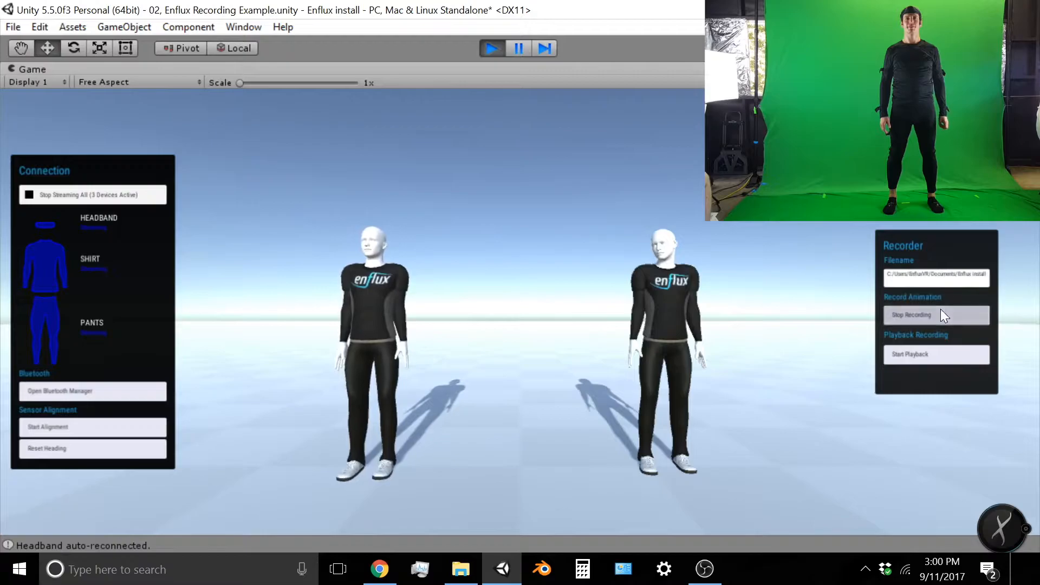
click(935, 315)
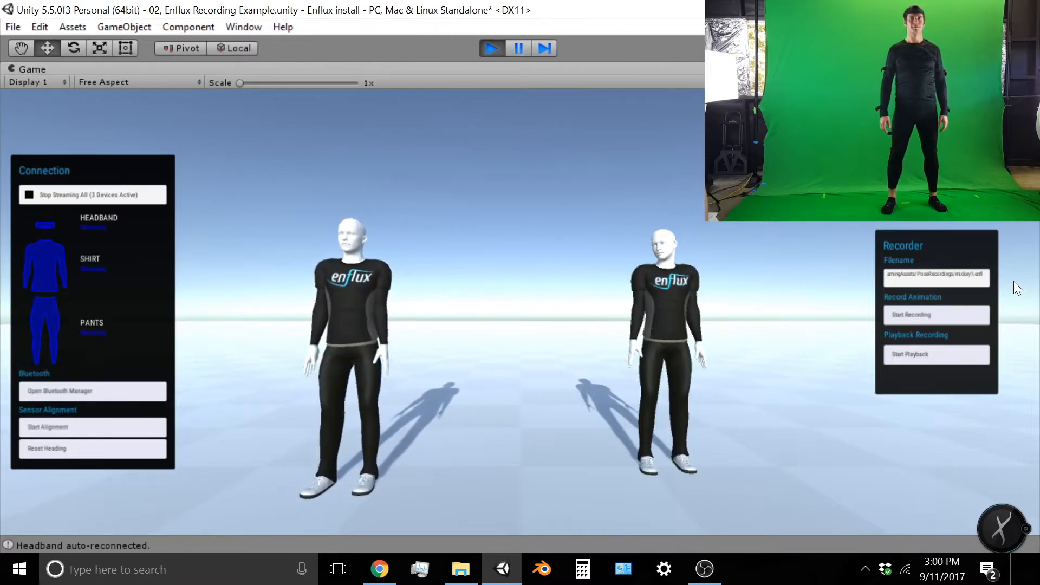
Record the wearer's arm-waving movements into mickey1.enfl and stop the recording.
click(934, 353)
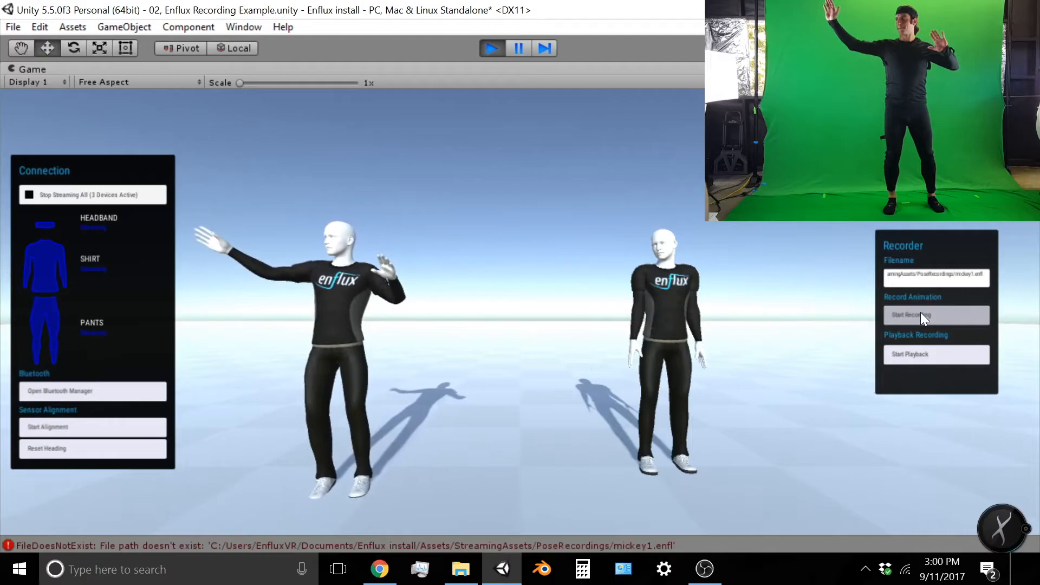
click(935, 314)
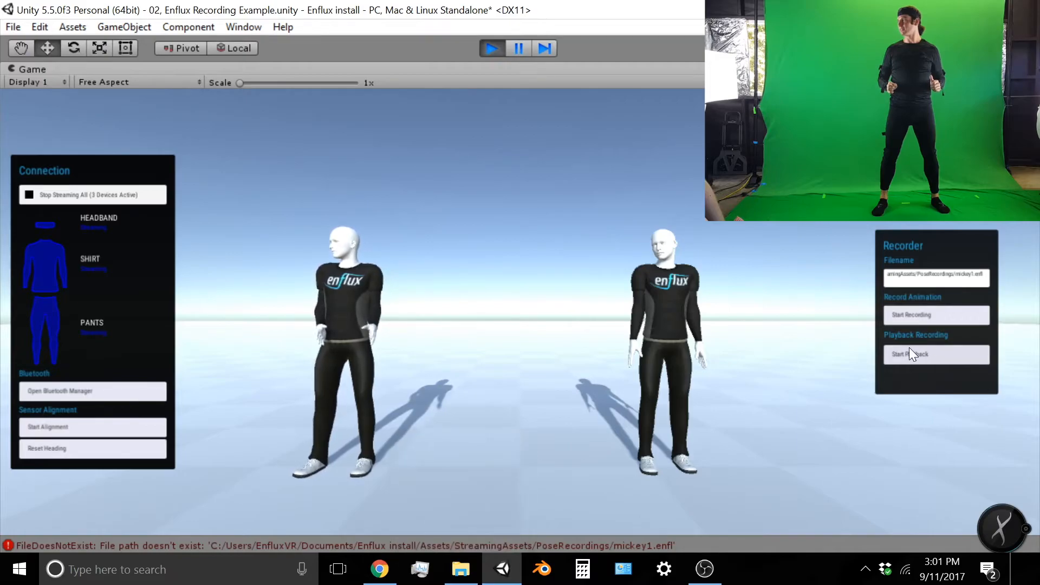
Play the mickey1 recording back on the right avatar, then stop playback.
click(936, 353)
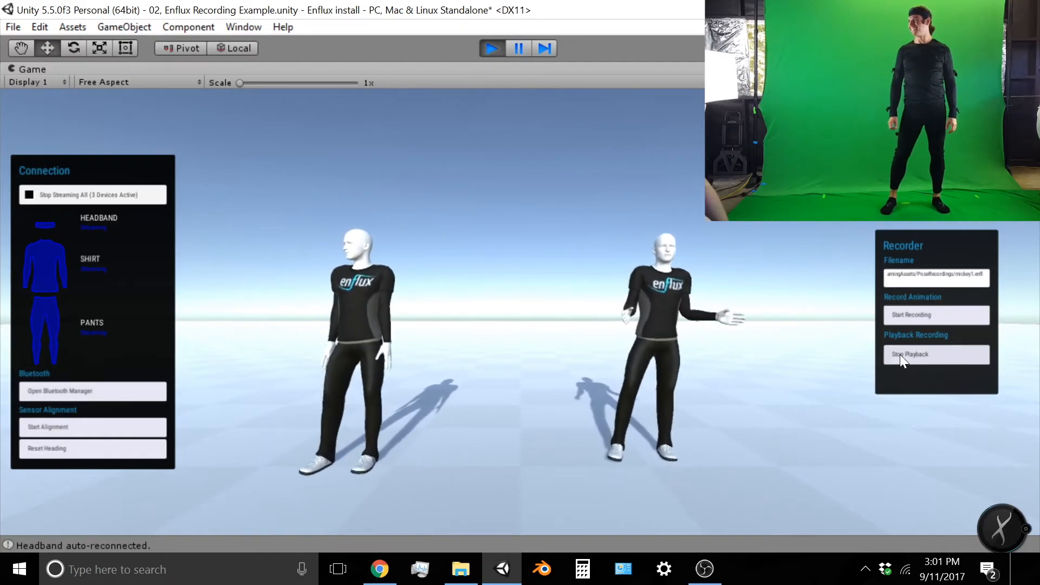
click(460, 569)
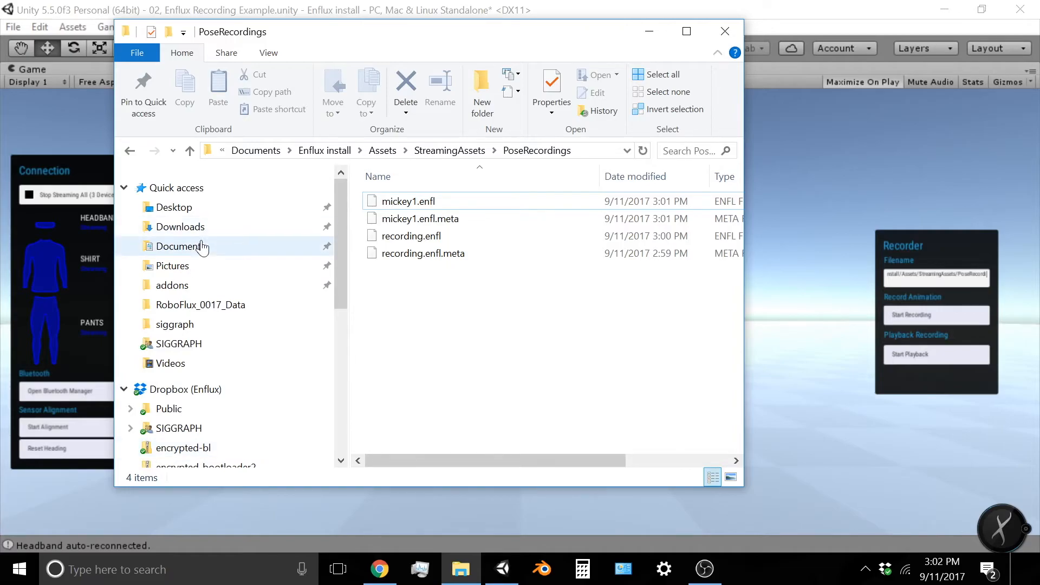
Browse Documents > Enflux install > Assets > StreamingAssets > PoseRecordings to find mickey1.enfl.
click(181, 245)
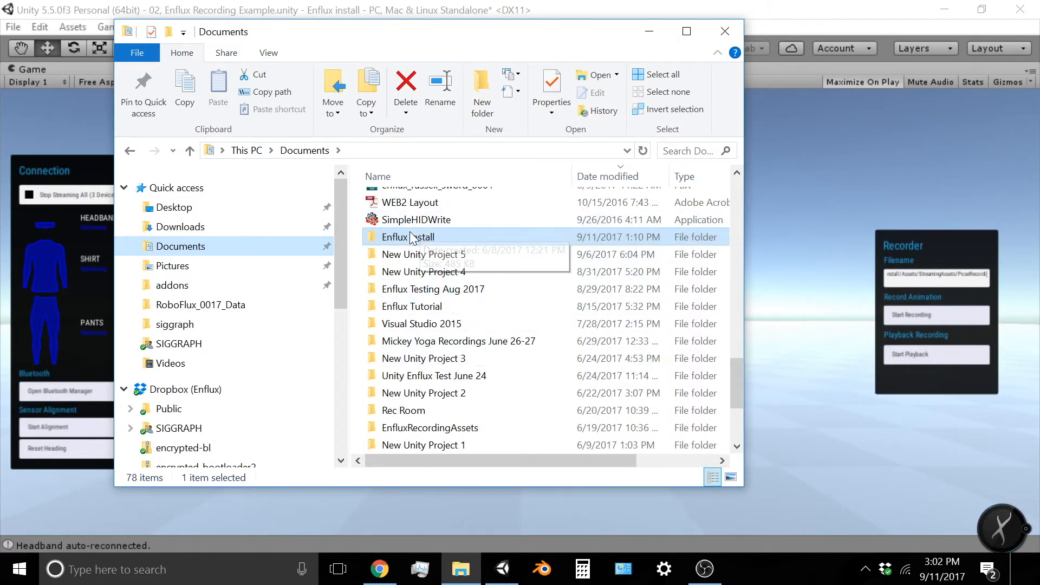
double_click(407, 237)
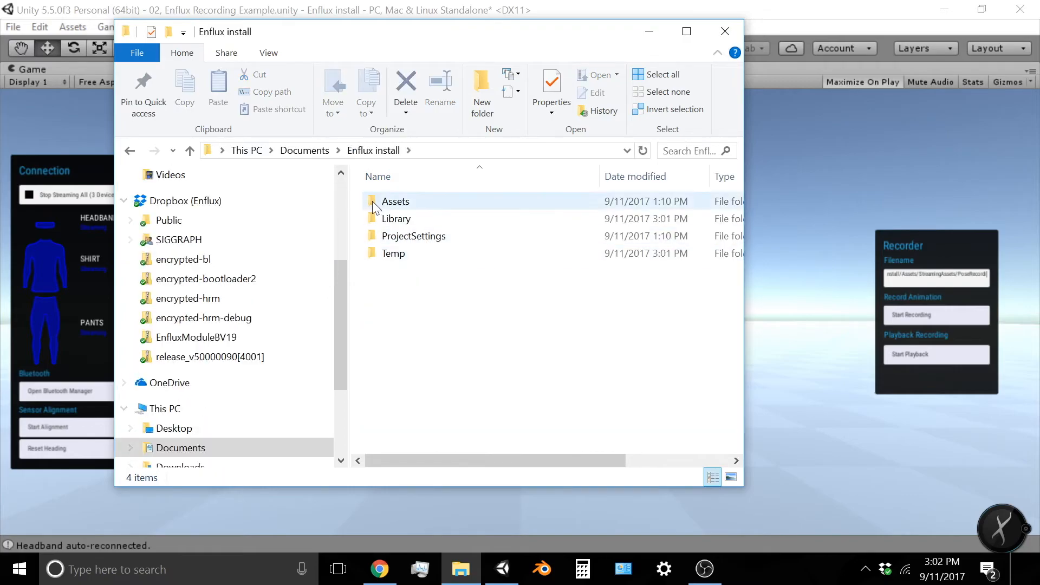
double_click(396, 201)
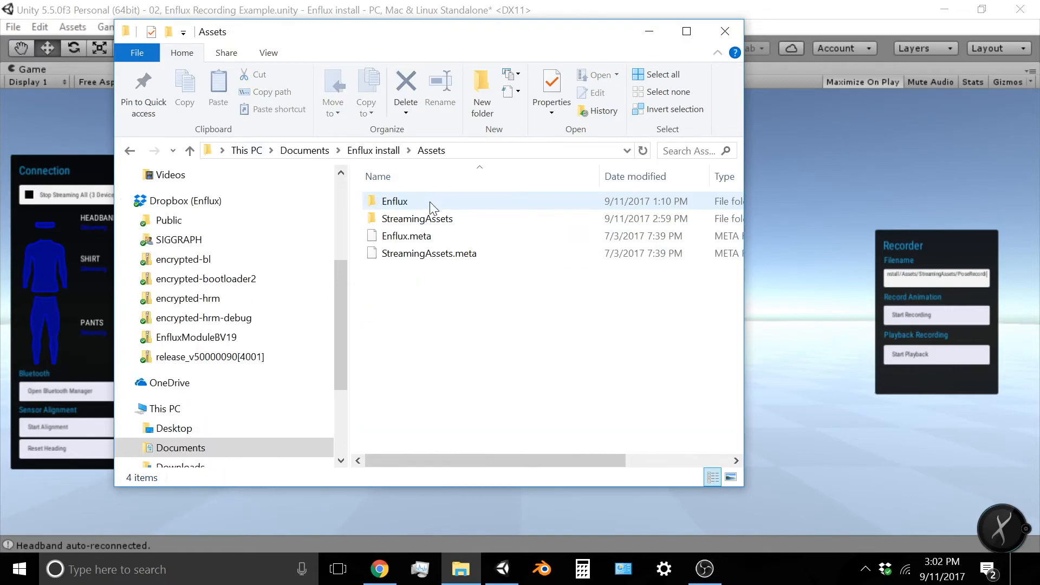
click(416, 218)
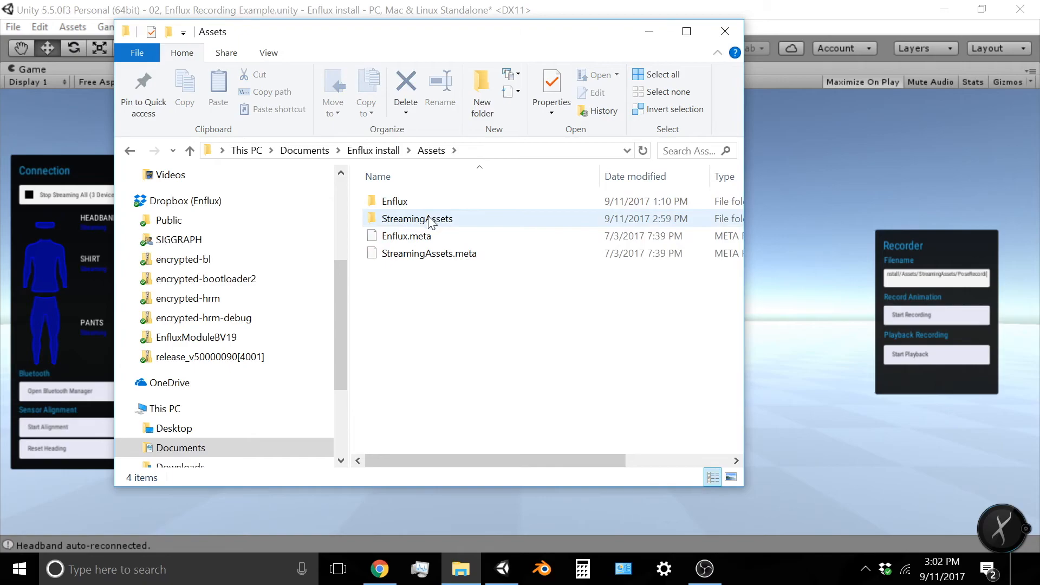
double_click(417, 217)
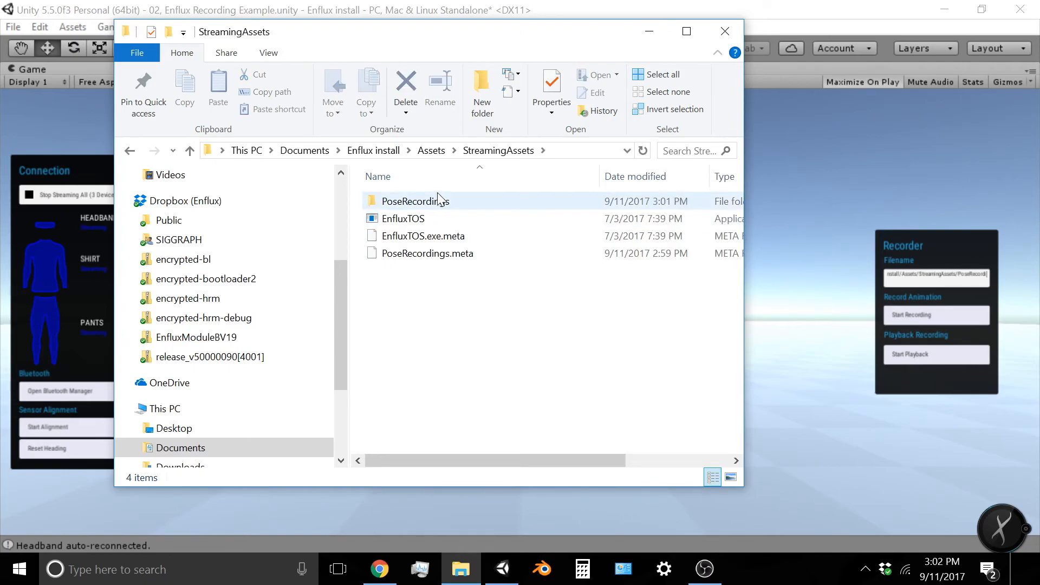
double_click(416, 202)
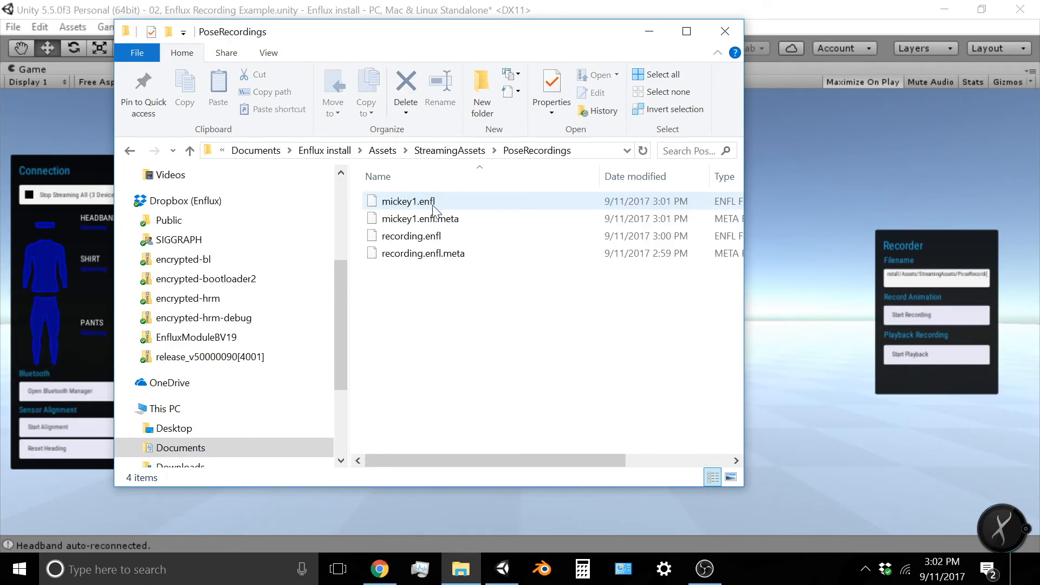